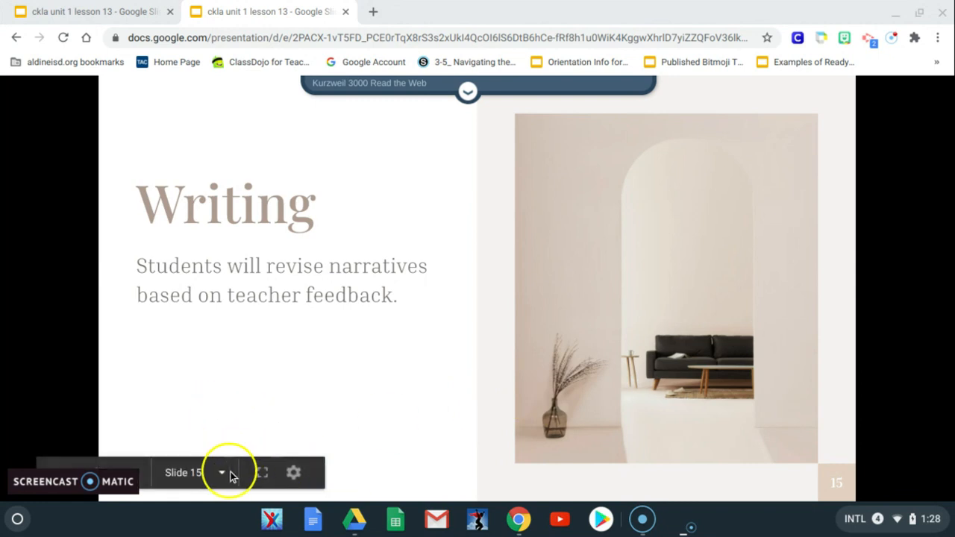
Step: Show the full slide list from the presenter toolbar while on slide 15, Writing
left_click(220, 471)
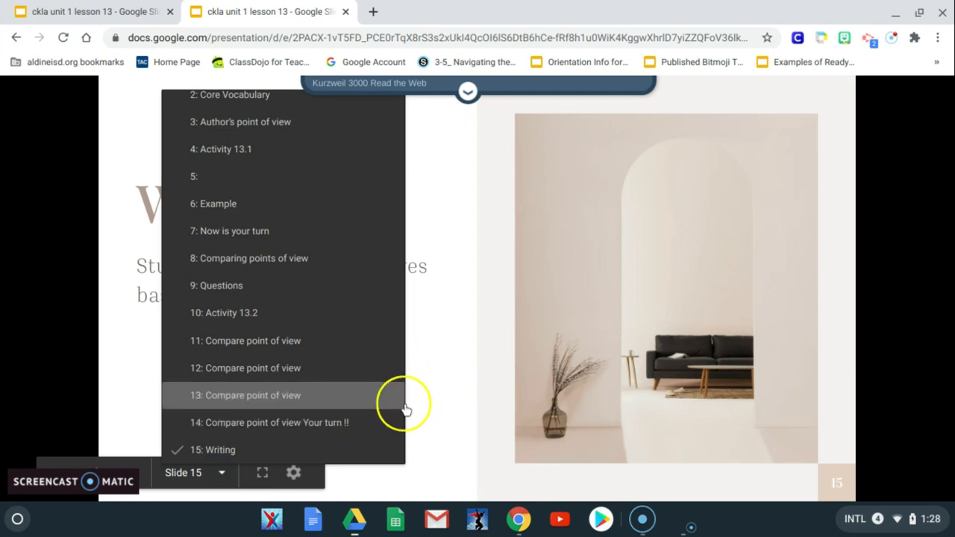
Step: Jump the presentation to slide 16, Activity 13.3, from the slide list
scroll("down", 3)
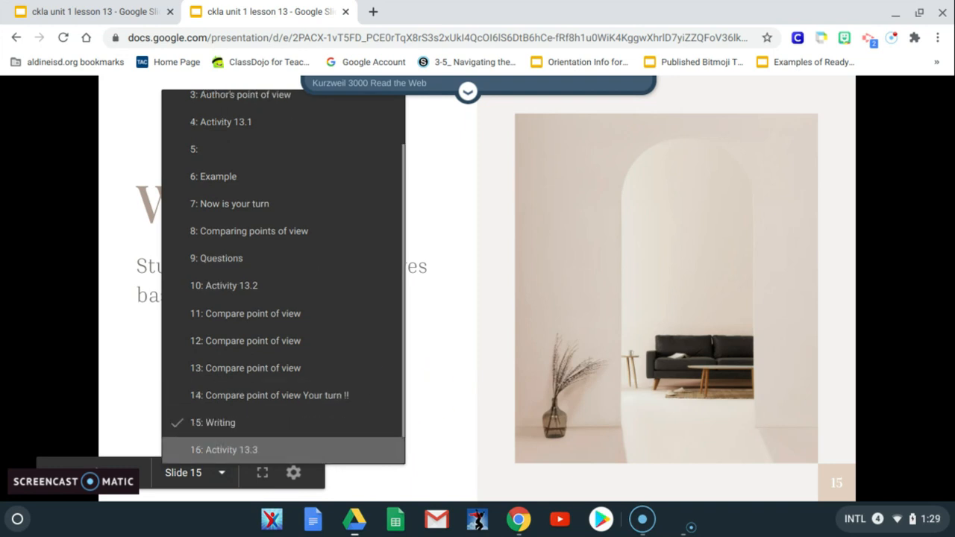
left_click(224, 449)
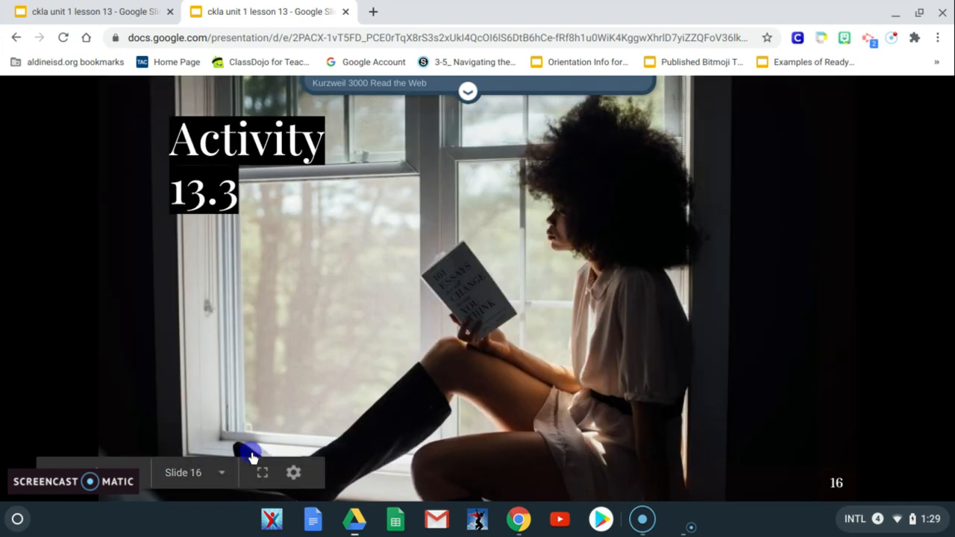
mouse_move(448, 408)
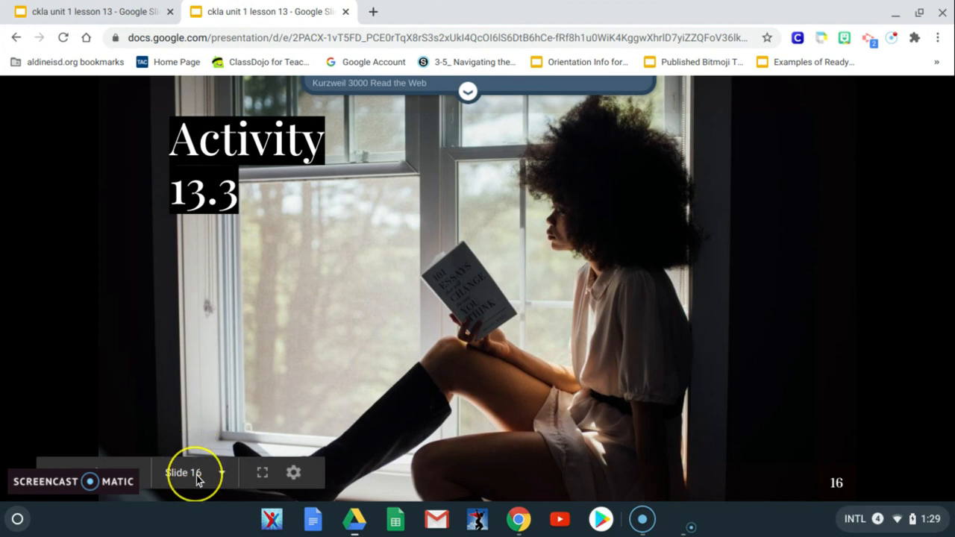
Step: Jump to slide 17, Work in your "Surprise Narrative", via the slide list
left_click(182, 472)
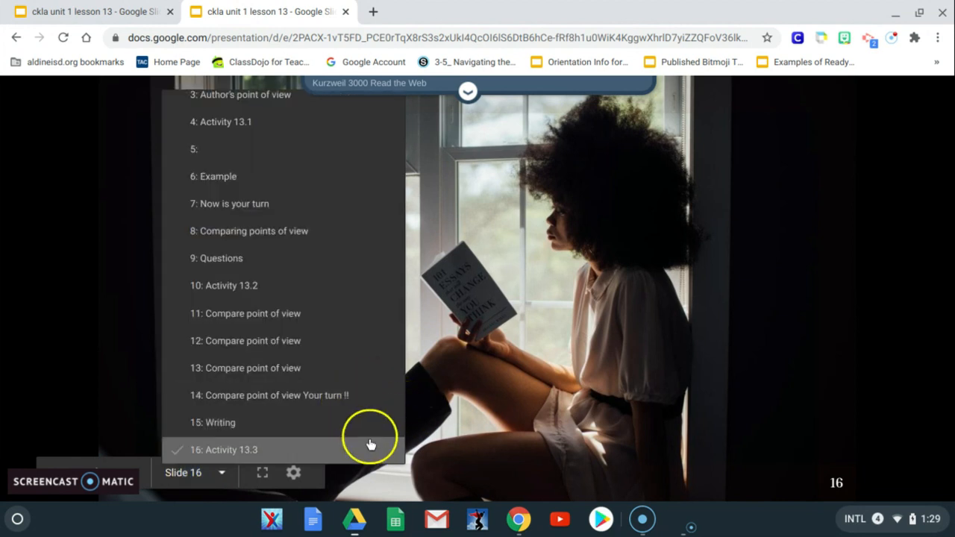
scroll("down", 3)
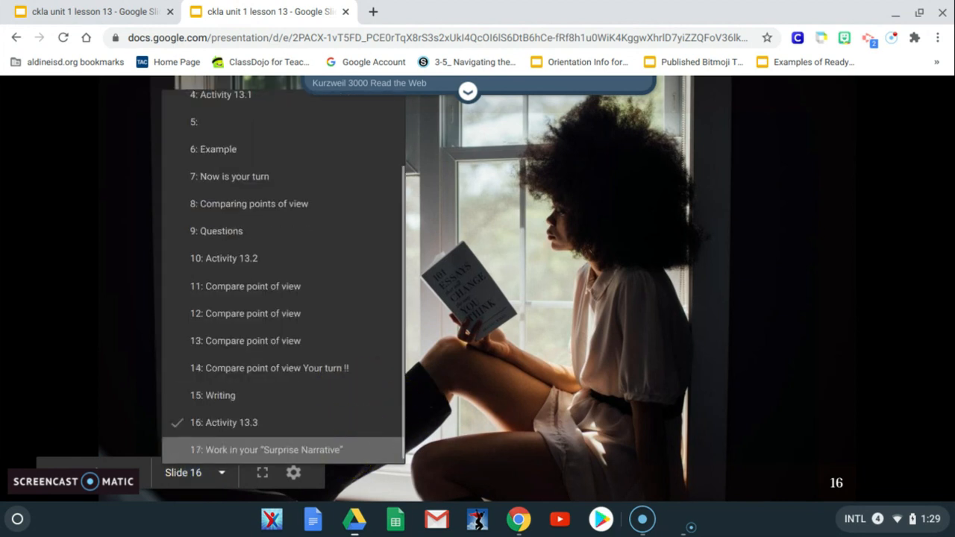
left_click(266, 449)
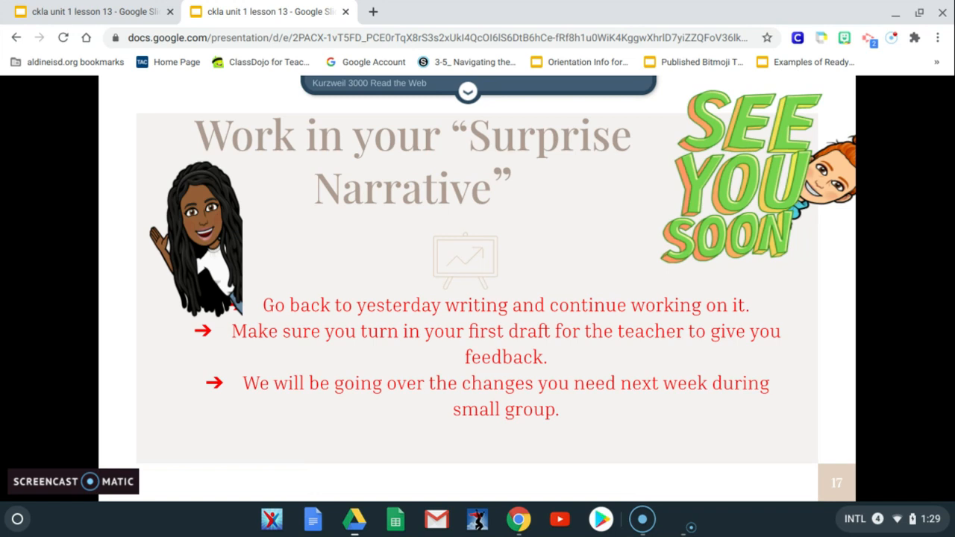
mouse_move(268, 459)
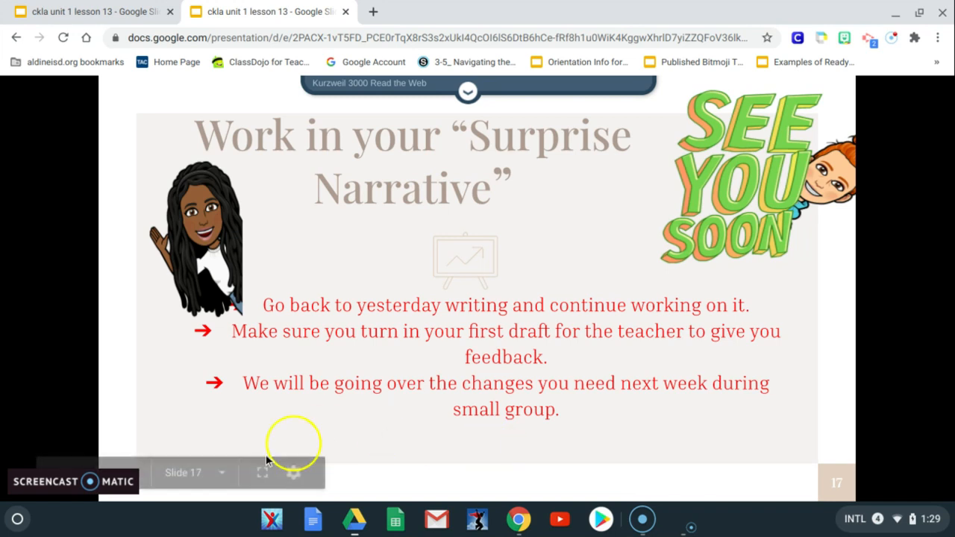